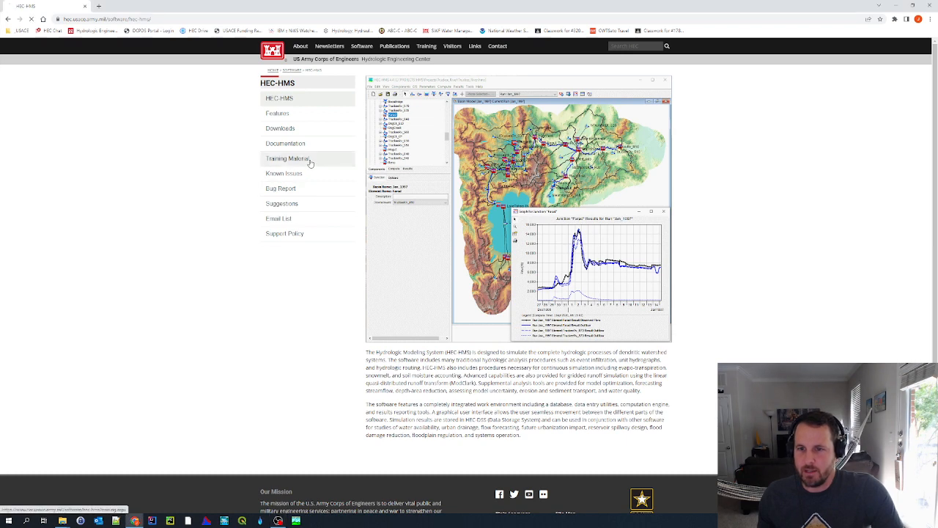
- Open HEC-HMS Training Material, then browse the Tutorials and Guides topics in a second tab
{"action": "left_click", "coordinate": [287, 159]}
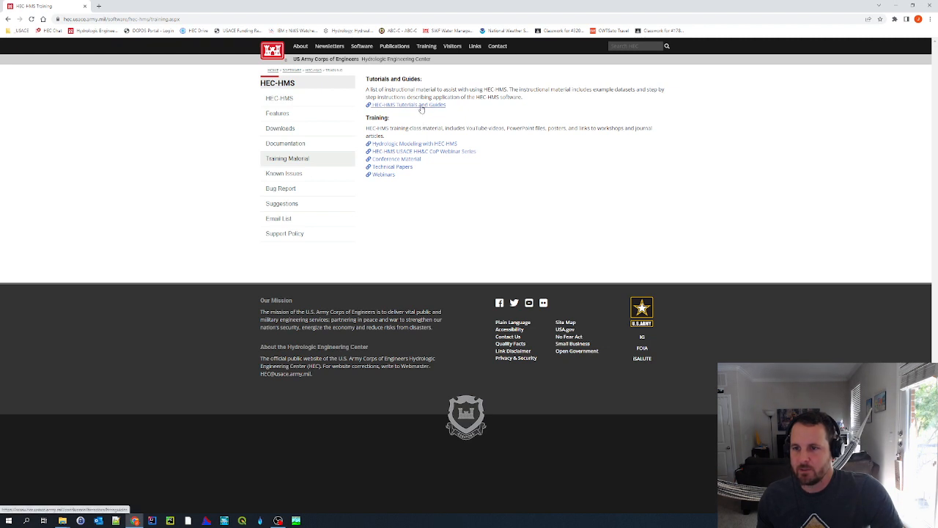
{"action": "left_click", "coordinate": [409, 105]}
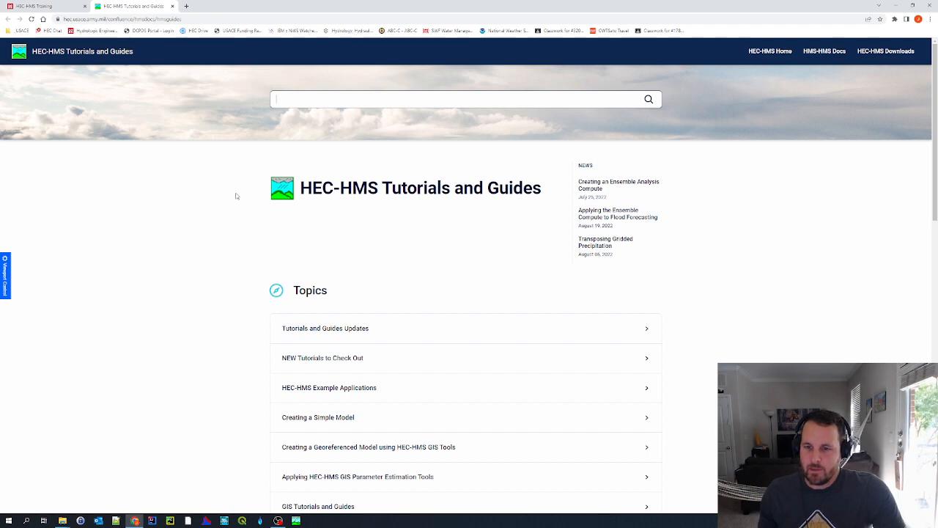
{"action": "scroll", "scroll_direction": "down", "scroll_amount": 3}
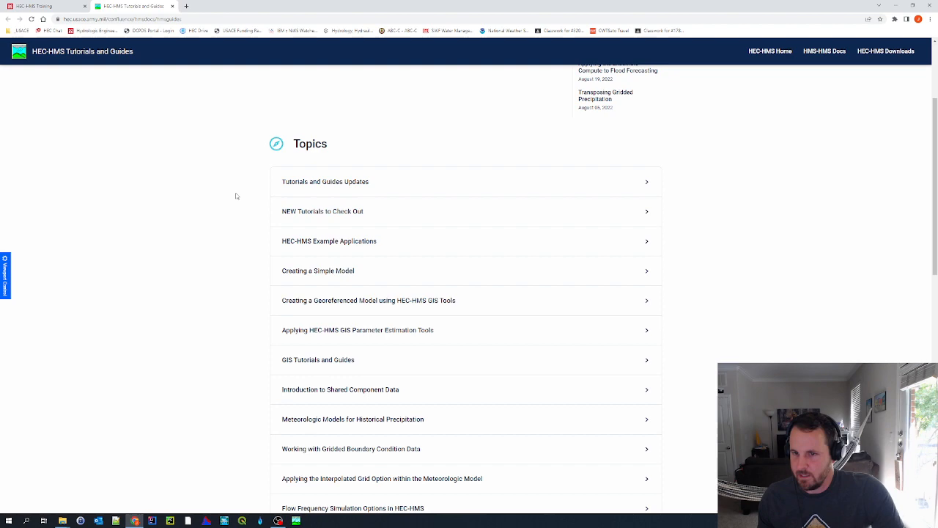
{"action": "scroll", "scroll_direction": "down", "scroll_amount": 3}
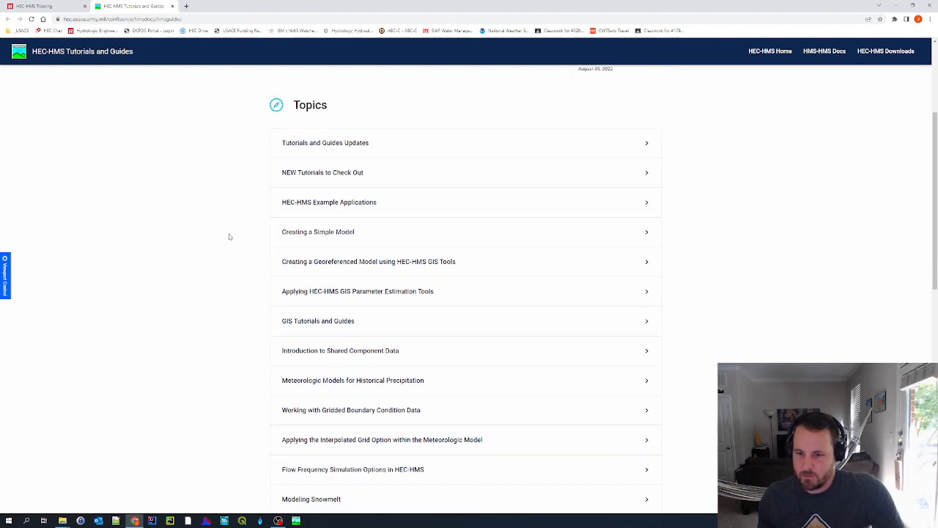
{"action": "scroll", "scroll_direction": "down", "scroll_amount": 3}
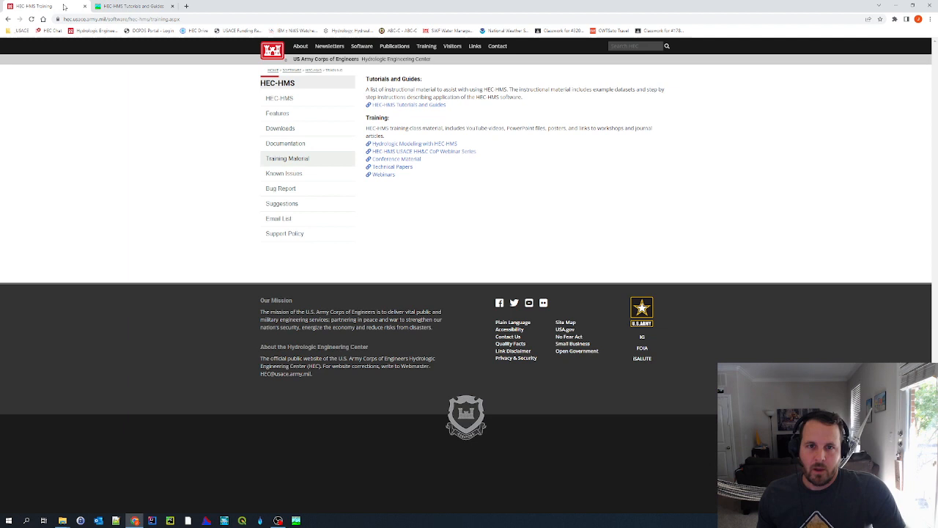
{"action": "mouse_move", "coordinate": [149, 106]}
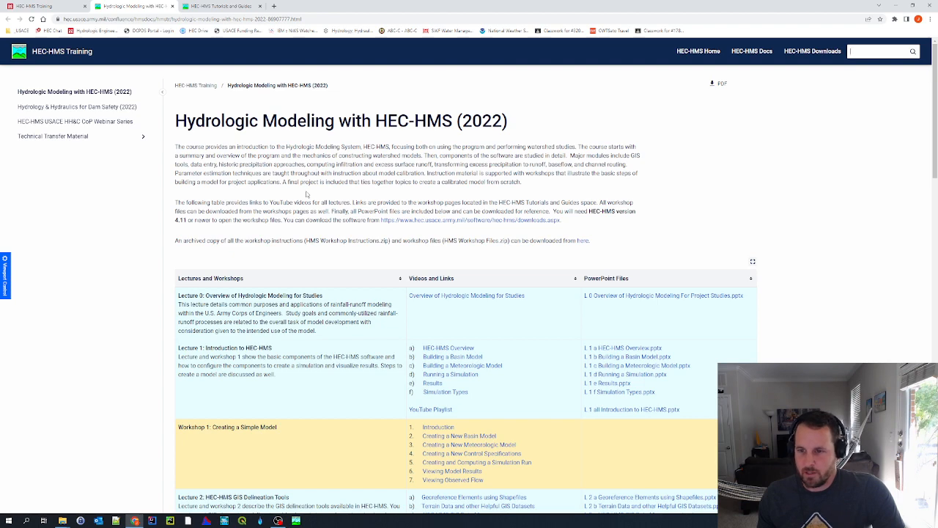
- Scroll the Hydrologic Modeling with HEC-HMS (2022) lectures and workshops table down to Workshop 4
{"action": "scroll", "scroll_direction": "down", "scroll_amount": 3}
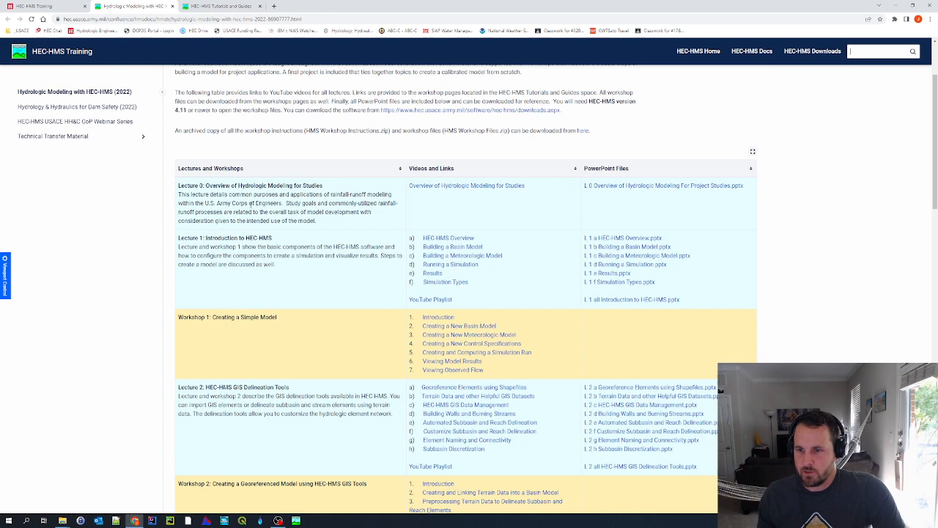
{"action": "scroll", "scroll_direction": "down", "scroll_amount": 3}
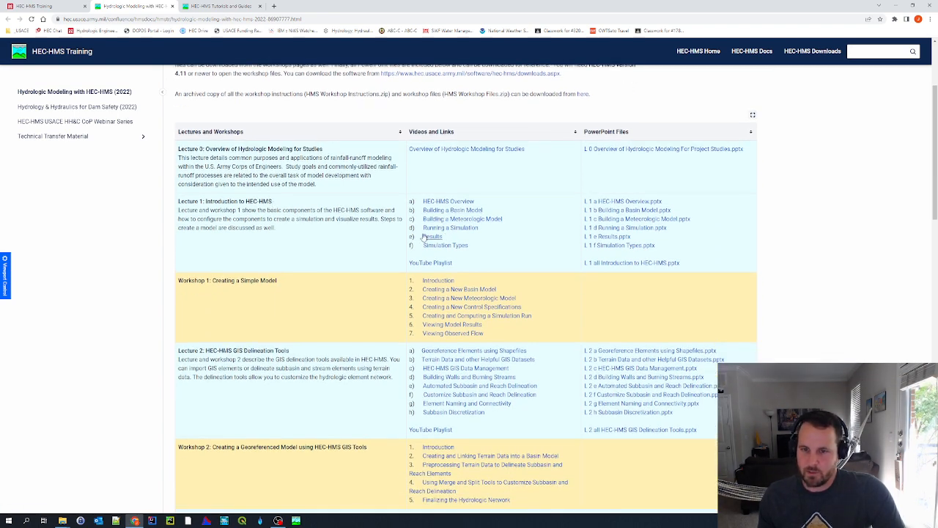
{"action": "scroll", "scroll_direction": "down", "scroll_amount": 3}
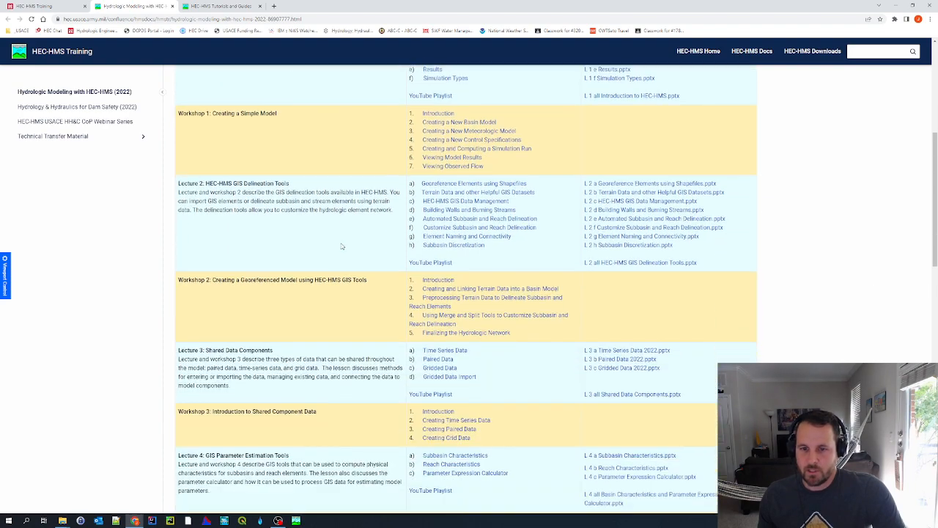
{"action": "scroll", "scroll_direction": "down", "scroll_amount": 3}
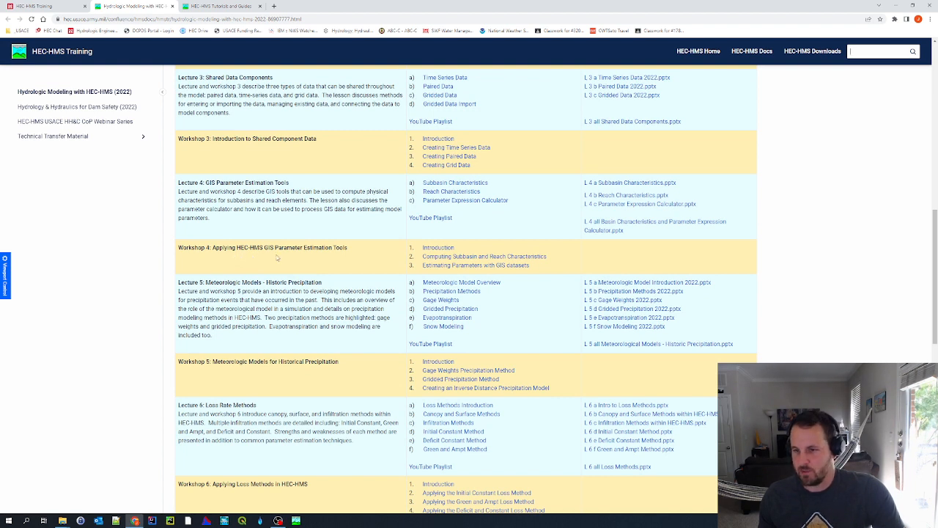
{"action": "mouse_move", "coordinate": [403, 263]}
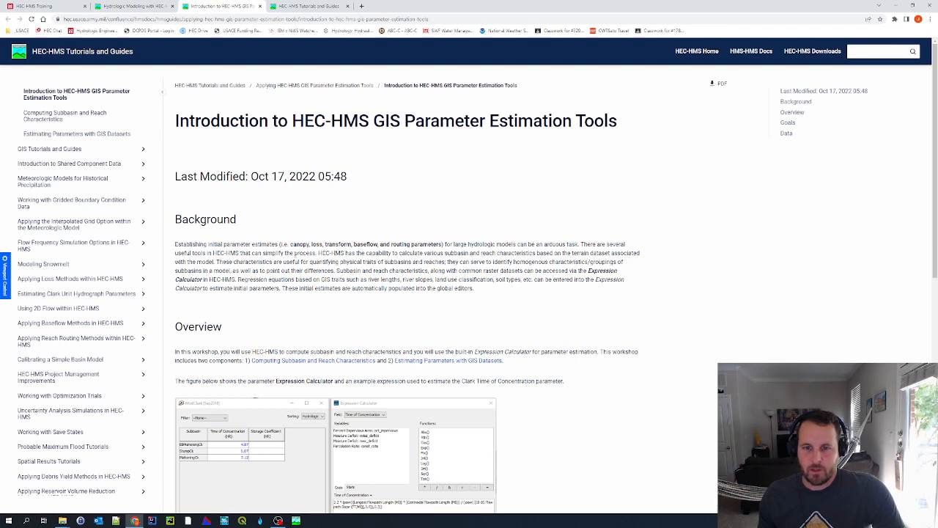
- Scroll the Computing Subbasin and Reach Characteristics tutorial to its Punx_BasinCharacteristics.zip attachment
{"action": "scroll", "scroll_direction": "down", "scroll_amount": 3}
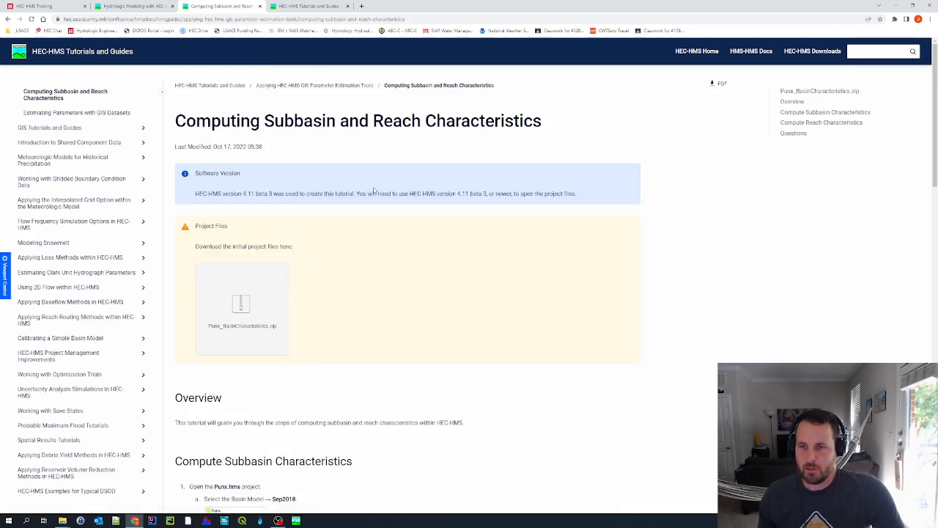
{"action": "scroll", "scroll_direction": "down", "scroll_amount": 3}
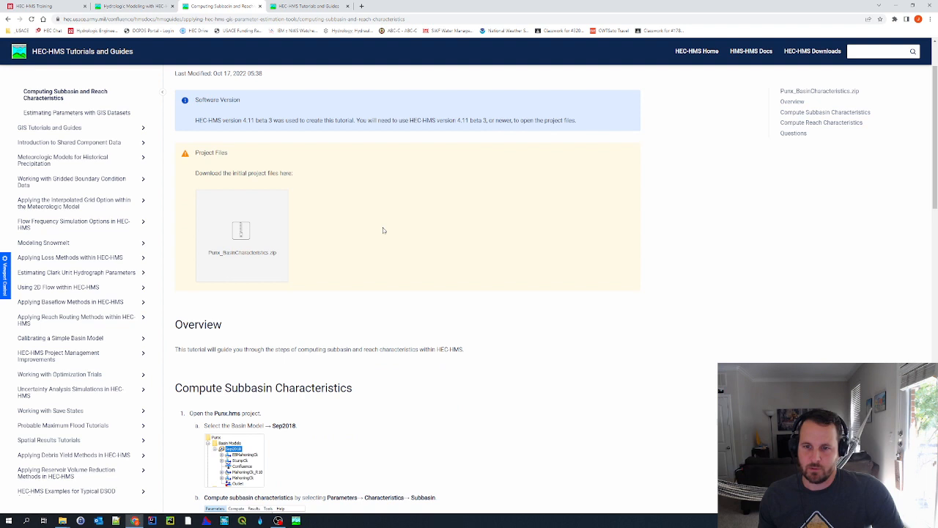
{"action": "mouse_move", "coordinate": [224, 162]}
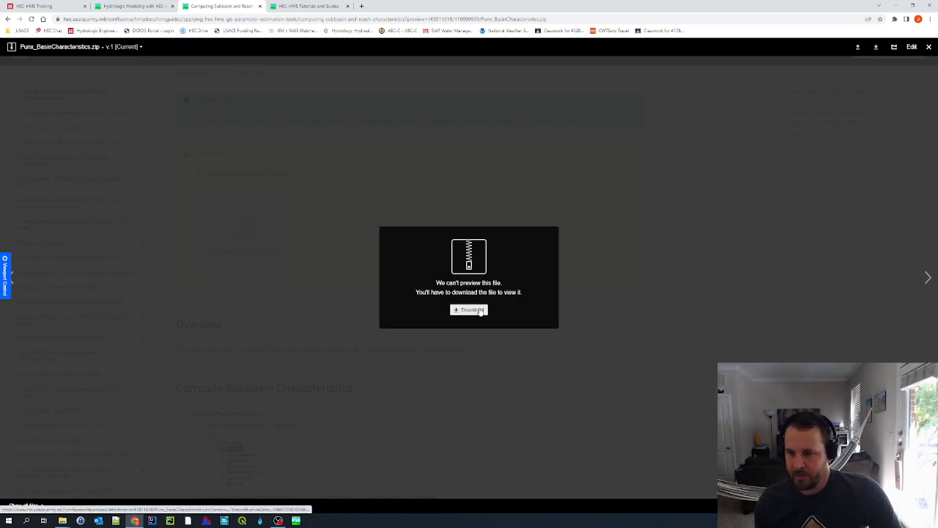
- Download Punx_BasinCharacteristics.zip and choose the Workshop 4 folder as its save location
{"action": "left_click", "coordinate": [468, 308]}
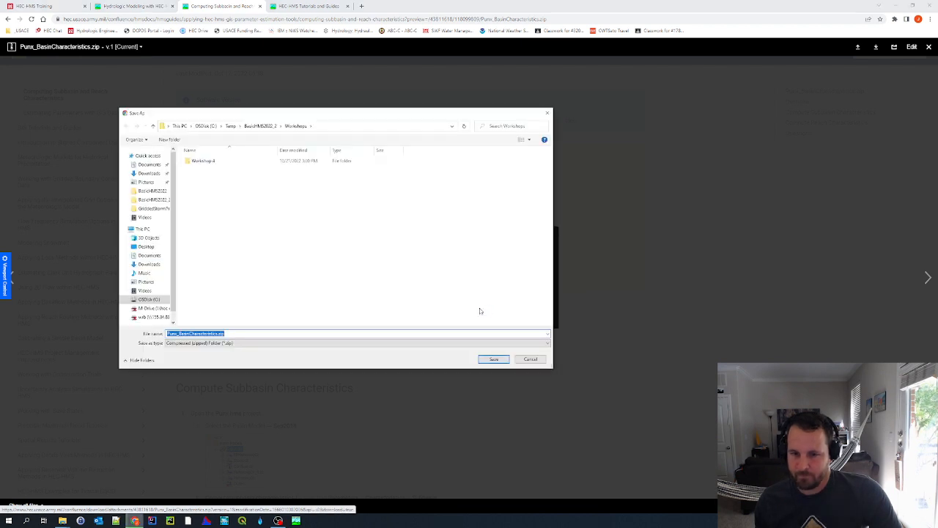
{"action": "mouse_move", "coordinate": [215, 136]}
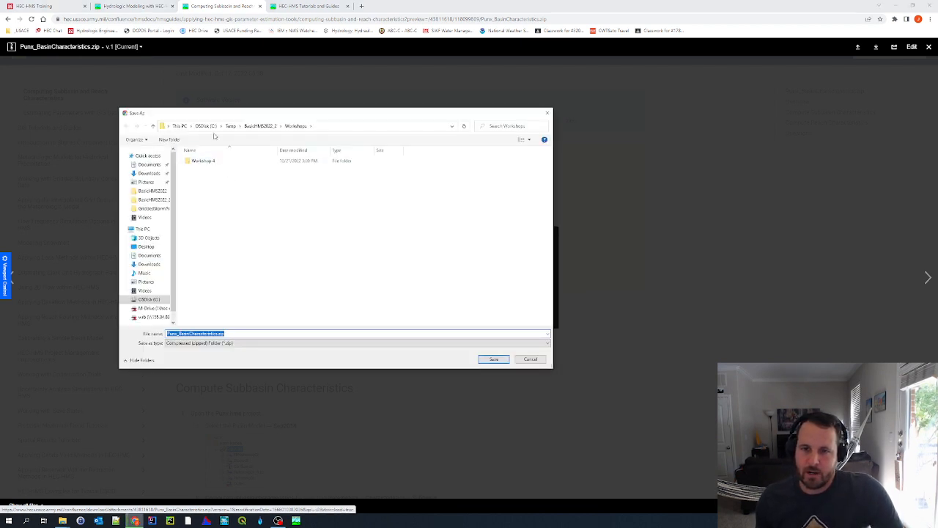
{"action": "left_click", "coordinate": [203, 161]}
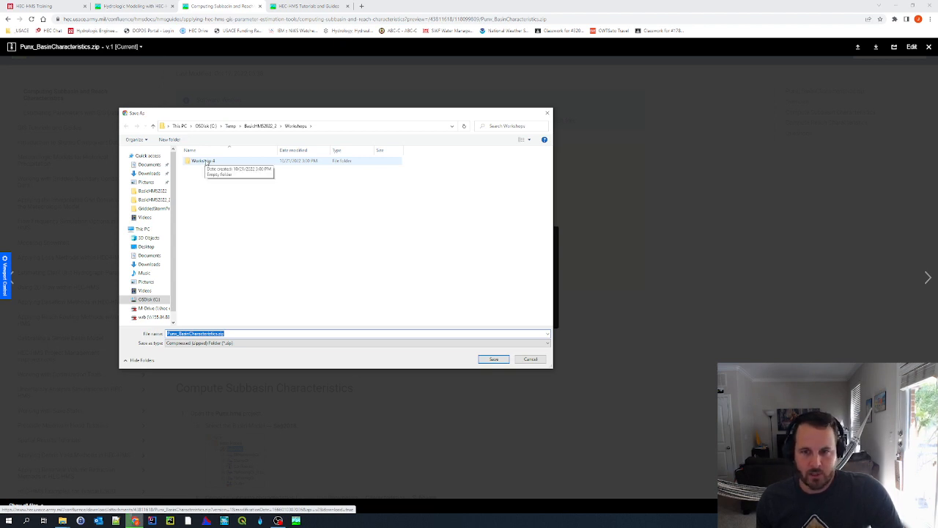
{"action": "double_click", "coordinate": [203, 161]}
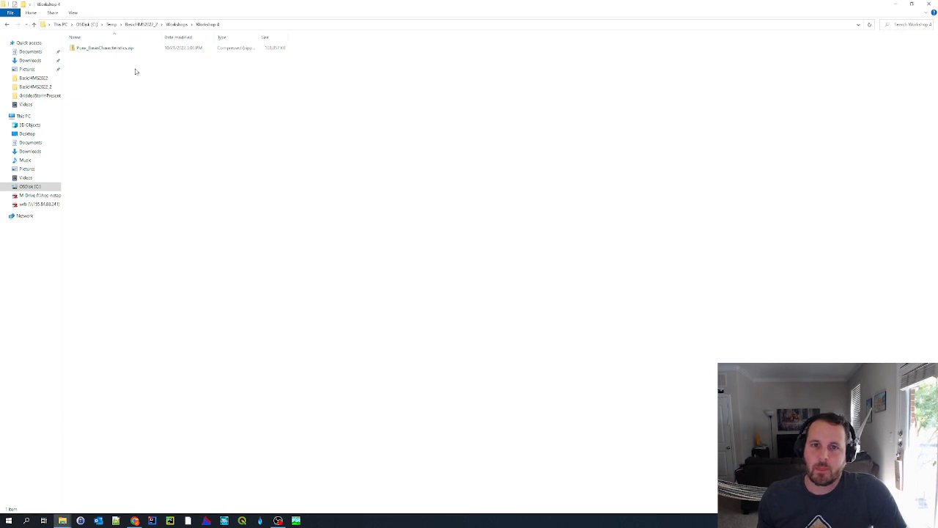
- Extract the Punx_BasinCharacteristics.zip archive into the Workshop 4 folder
{"action": "left_click", "coordinate": [105, 47]}
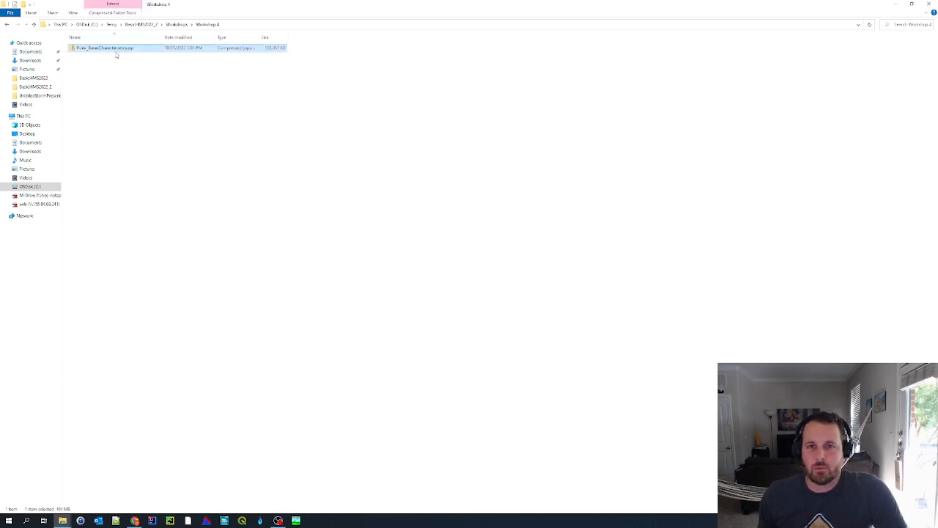
{"action": "right_click", "coordinate": [105, 48]}
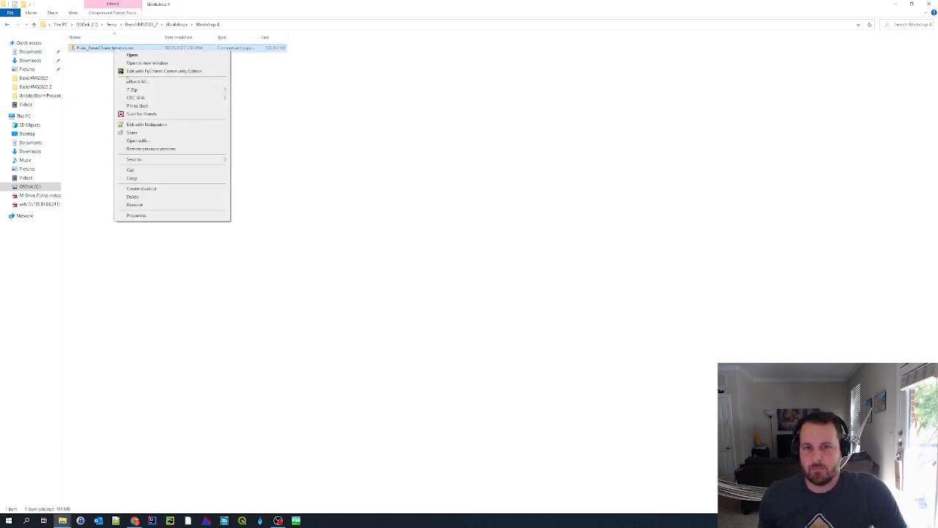
{"action": "mouse_move", "coordinate": [133, 89]}
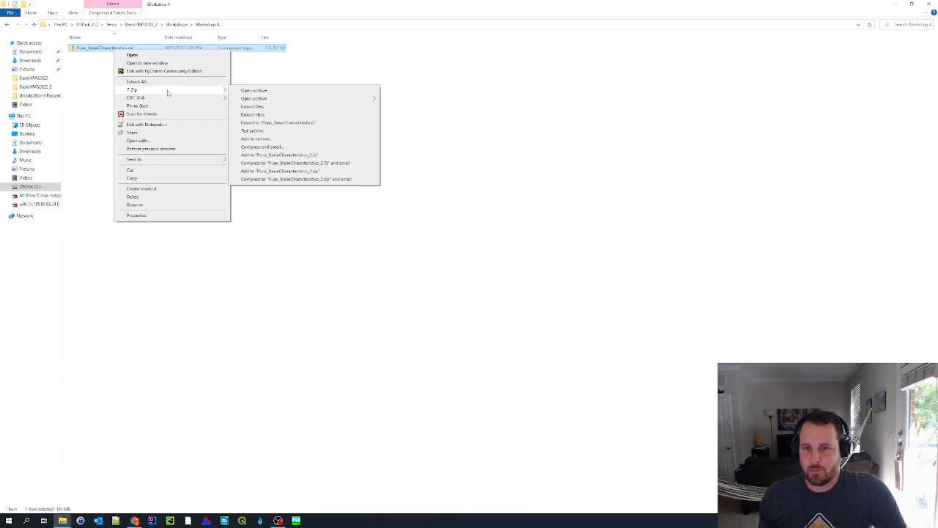
{"action": "mouse_move", "coordinate": [271, 114]}
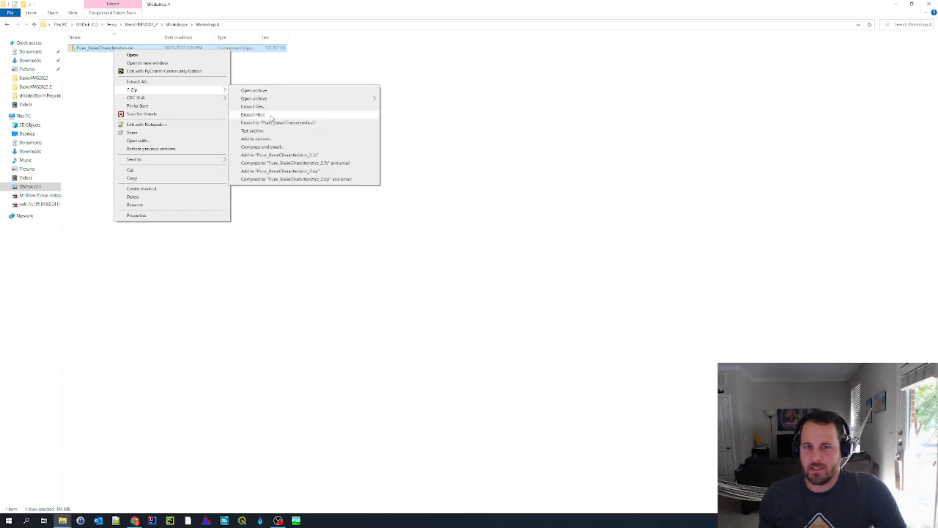
{"action": "left_click", "coordinate": [253, 115]}
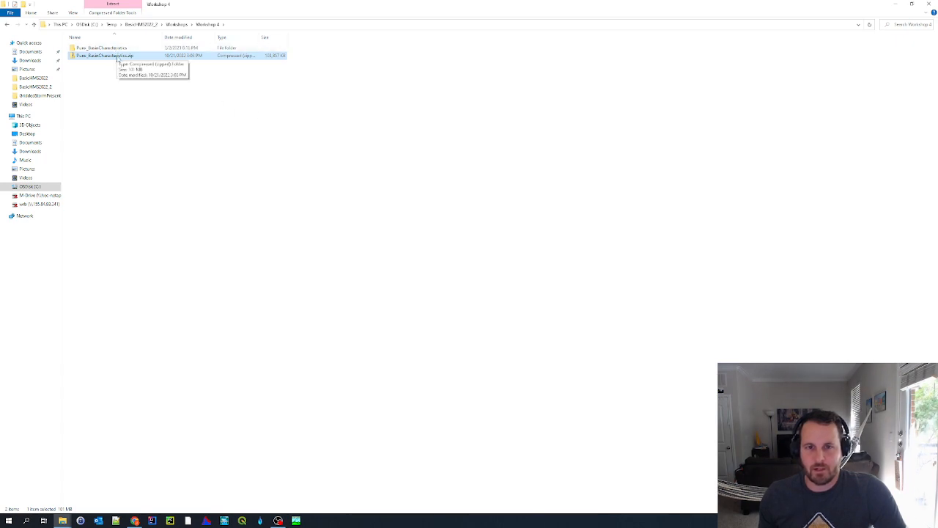
- Delete the Punx_BasinCharacteristics.zip file after extraction, confirming the deletion
{"action": "left_click", "coordinate": [105, 55]}
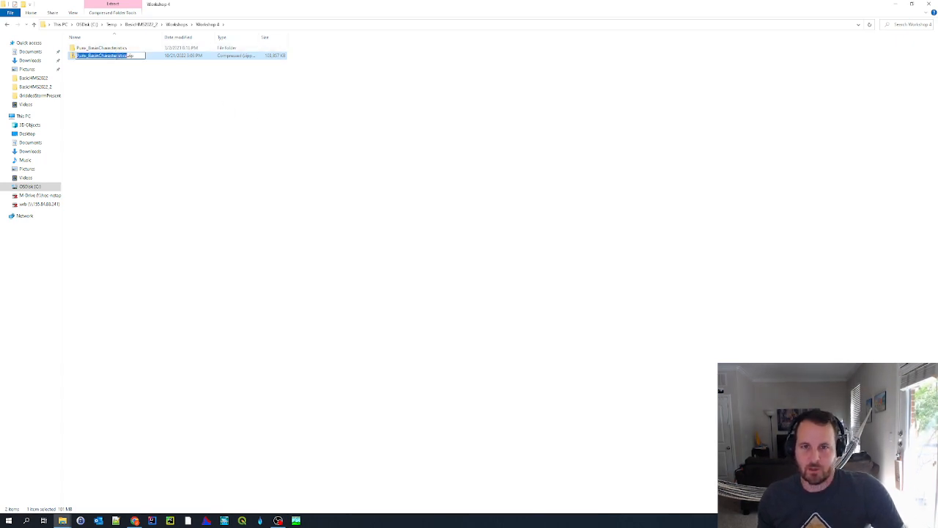
{"action": "right_click", "coordinate": [105, 55]}
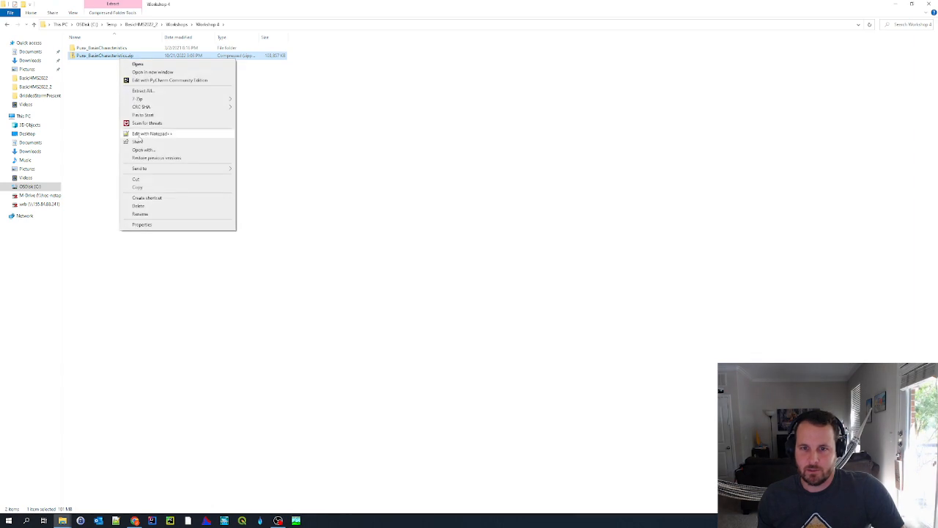
{"action": "left_click", "coordinate": [139, 205]}
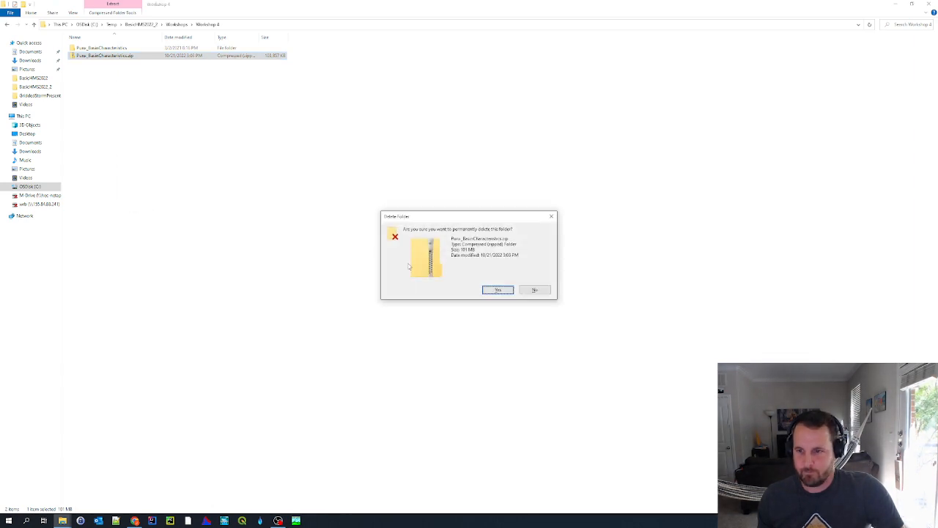
{"action": "left_click", "coordinate": [497, 290]}
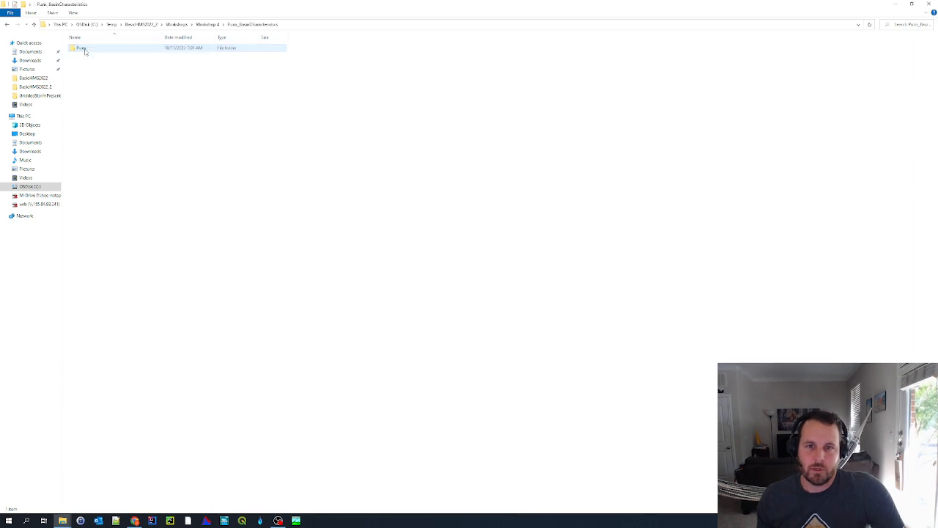
- Open the Punx folder, select its full path in the address bar, and launch HEC-HMS
{"action": "double_click", "coordinate": [81, 48]}
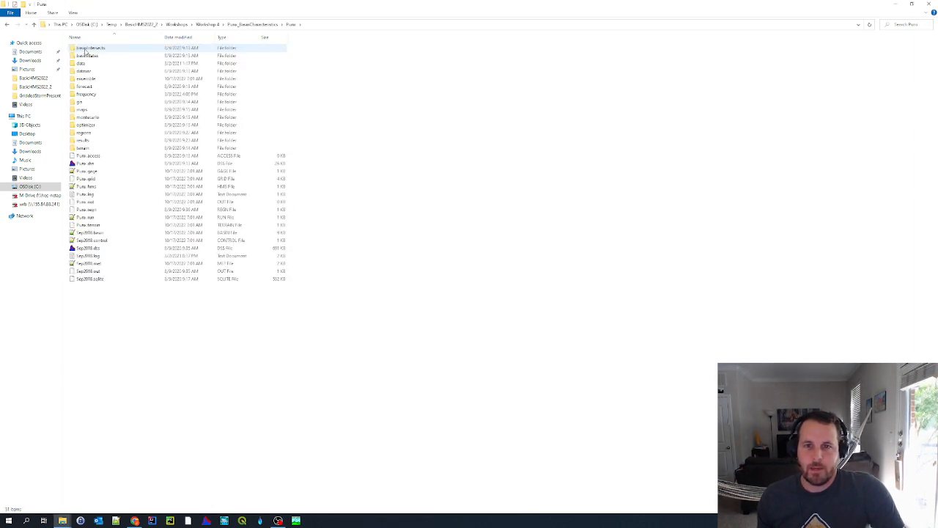
{"action": "left_click", "coordinate": [82, 109]}
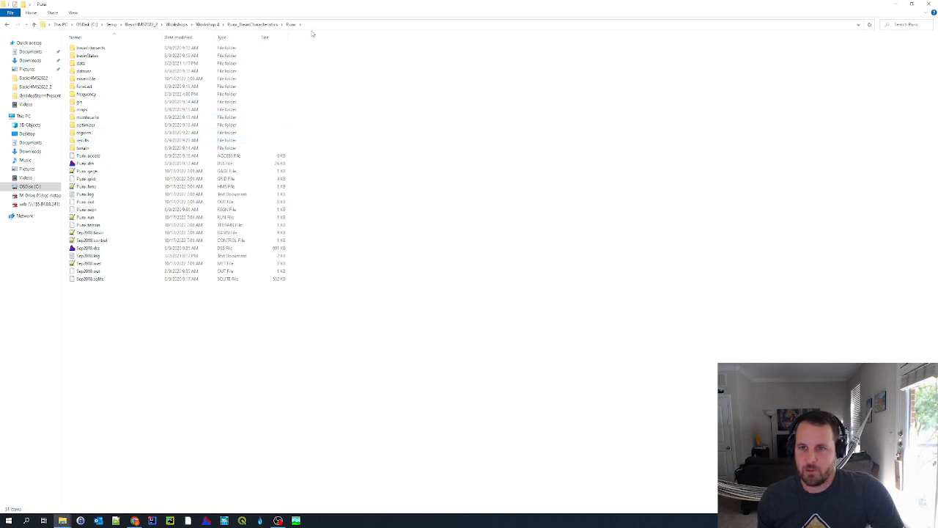
{"action": "left_click", "coordinate": [250, 24]}
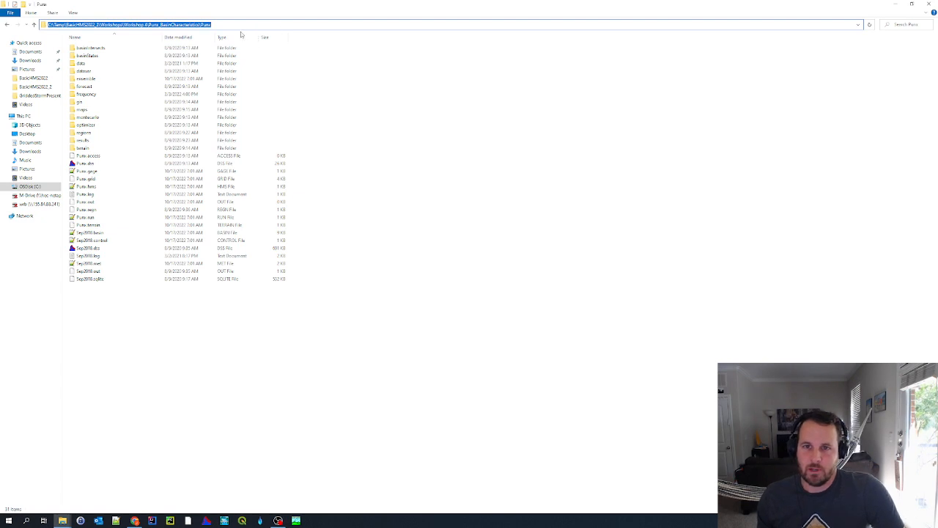
{"action": "left_click", "coordinate": [85, 87]}
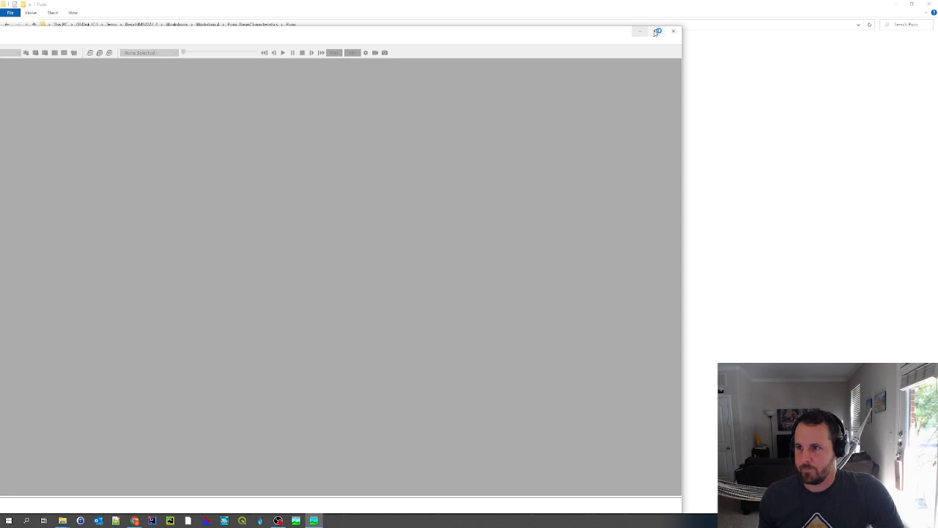
- Maximize HEC-HMS and open the Punx.hms project from the Punx folder
{"action": "left_click", "coordinate": [657, 31]}
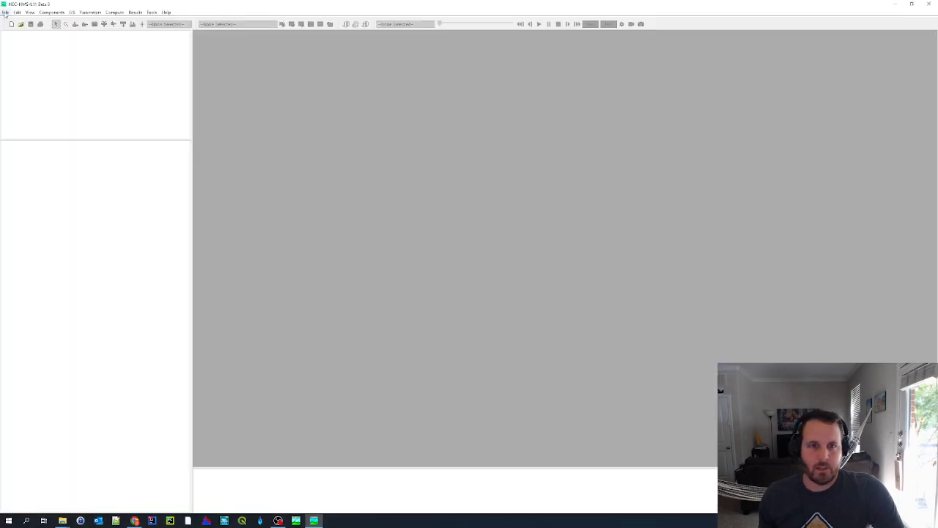
{"action": "left_click", "coordinate": [17, 12]}
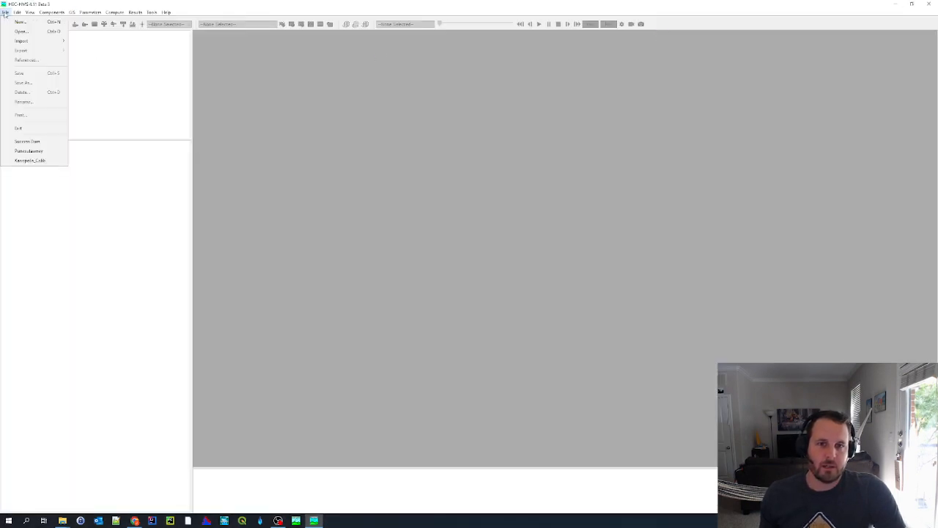
{"action": "left_click", "coordinate": [22, 30]}
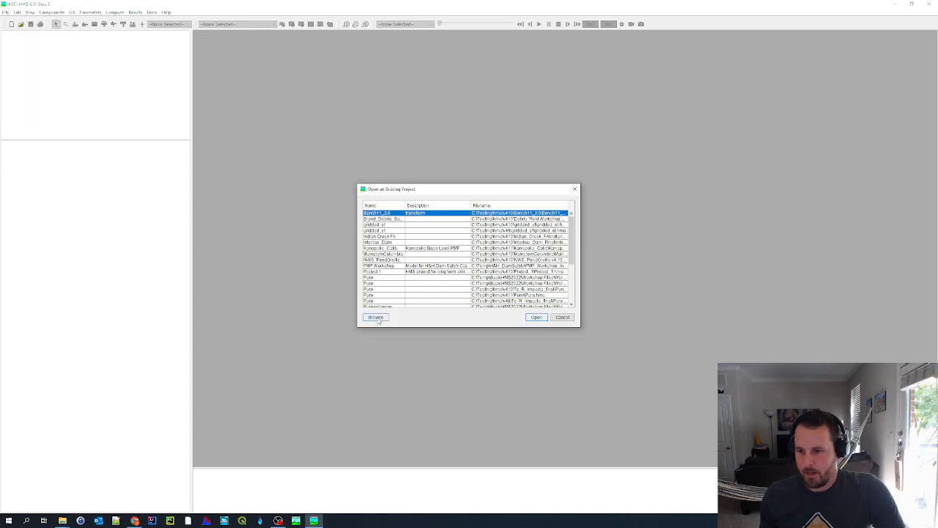
{"action": "left_click", "coordinate": [376, 317]}
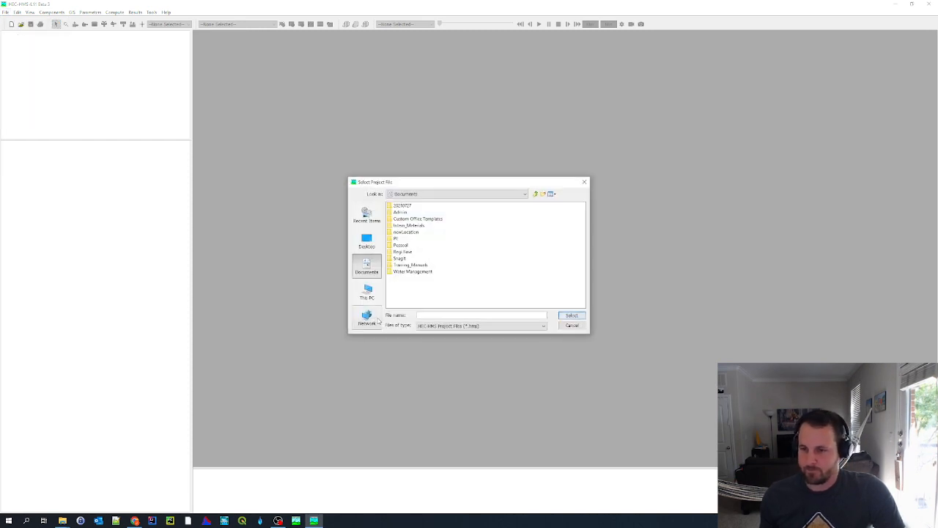
{"action": "left_click", "coordinate": [480, 314]}
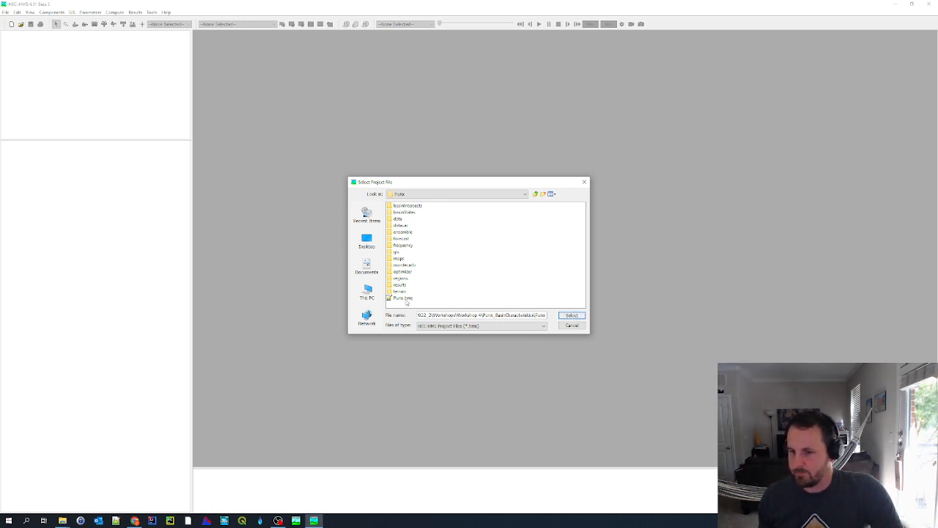
{"action": "left_click", "coordinate": [571, 315]}
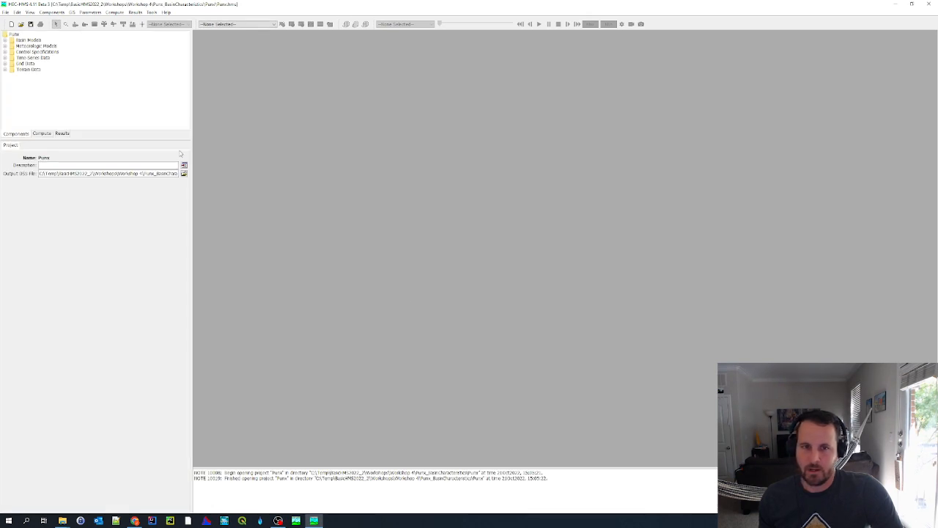